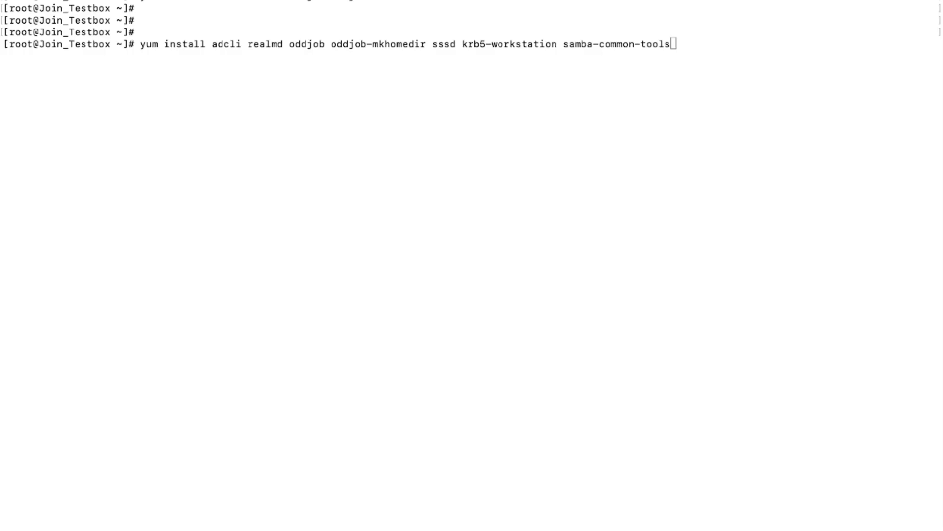
mouse_move(542, 496)
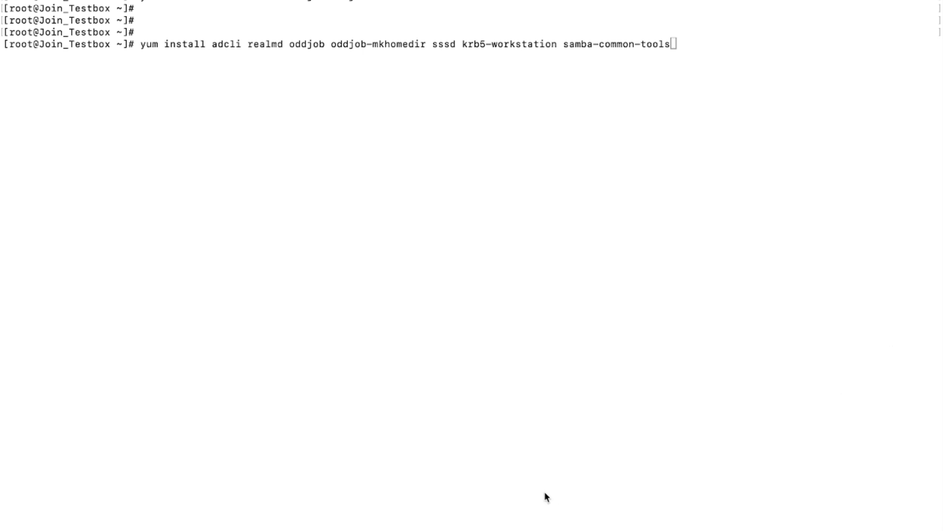
mouse_move(330, 167)
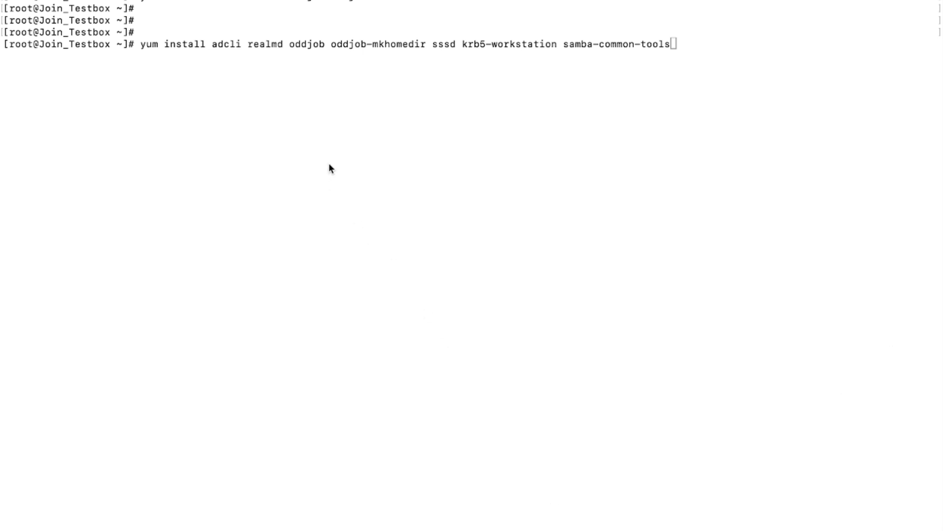
mouse_move(375, 131)
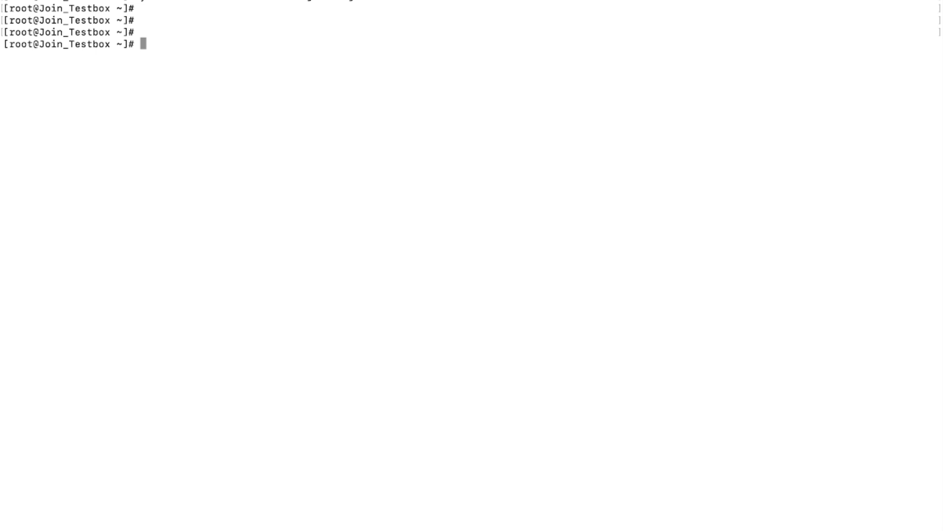
Step: Print /etc/redhat-release to confirm RHEL 8.9, then begin typing a realm join command
text(cat /etc/redhat-)
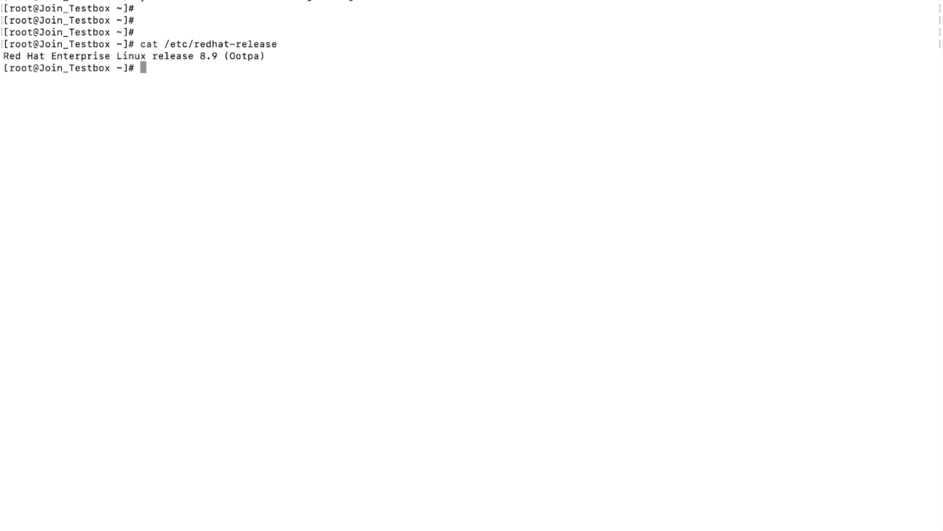
text(realm join)
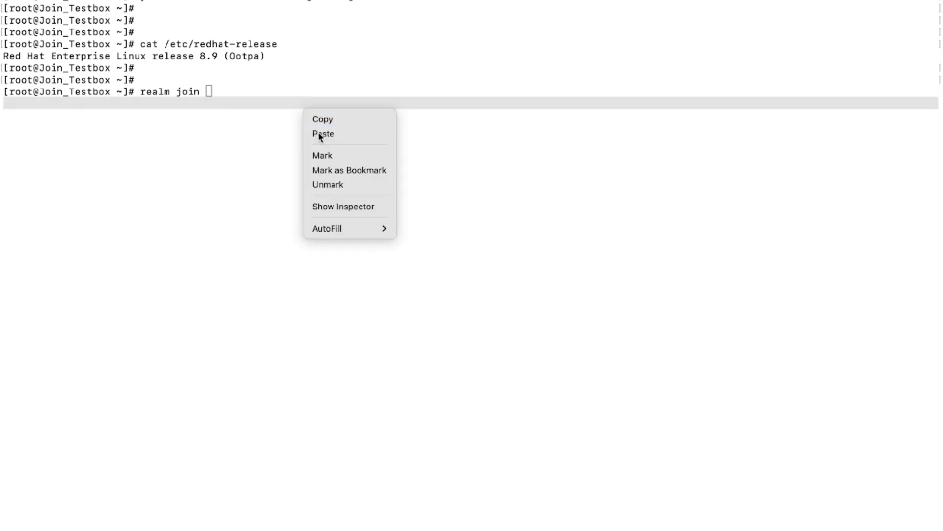
Step: Build realm join for permanent-ad1.redhat.local with -U administrator, --membership-software=adcli and -vvv
click(323, 134)
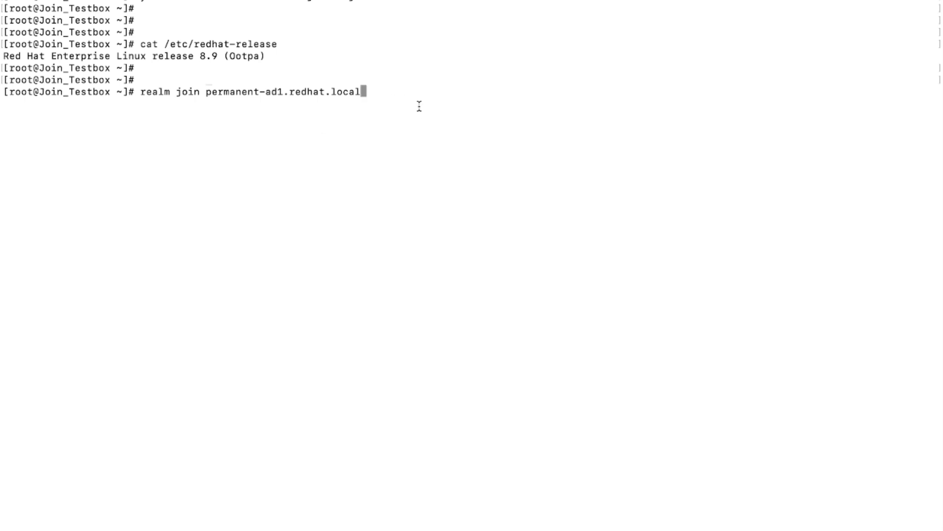
text(-U)
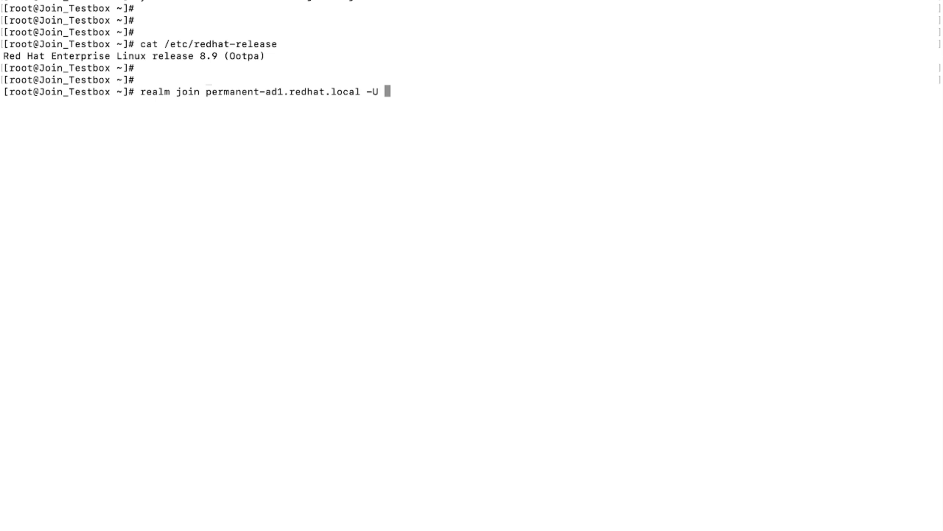
text(admi)
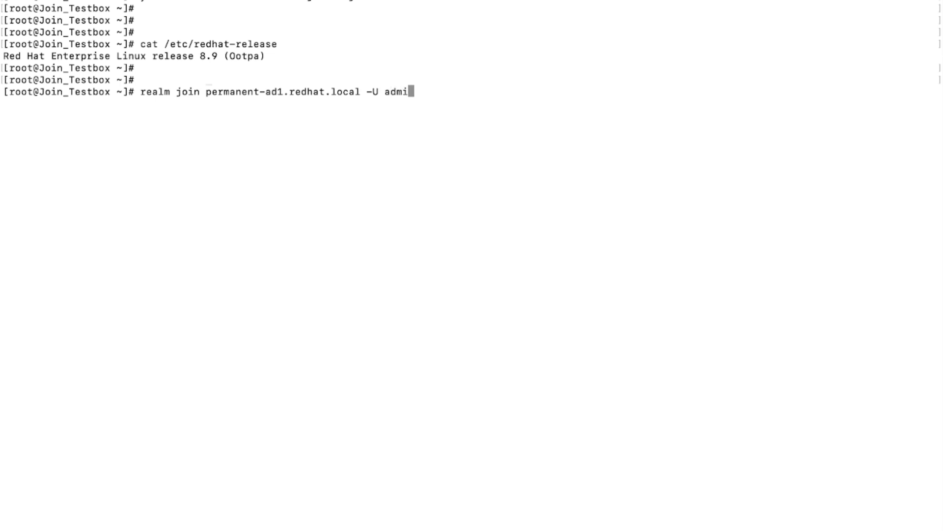
text(nis)
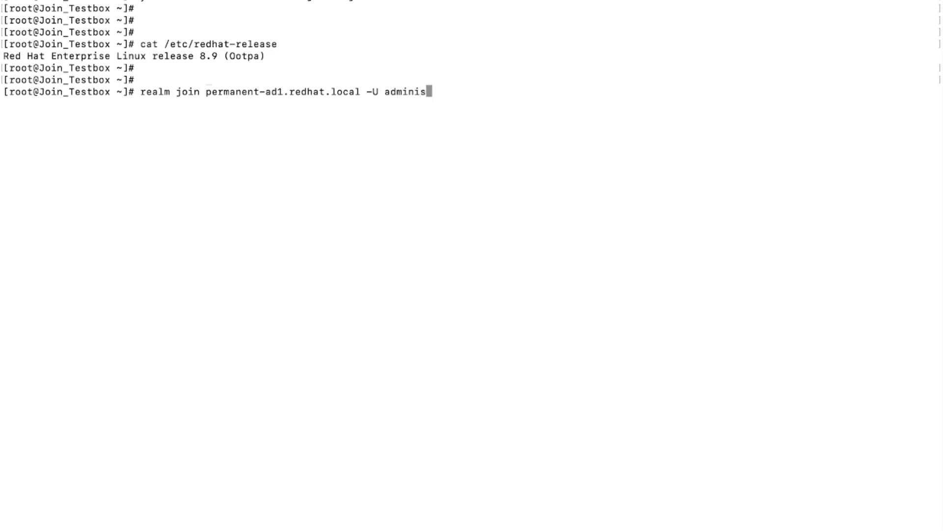
text(trat)
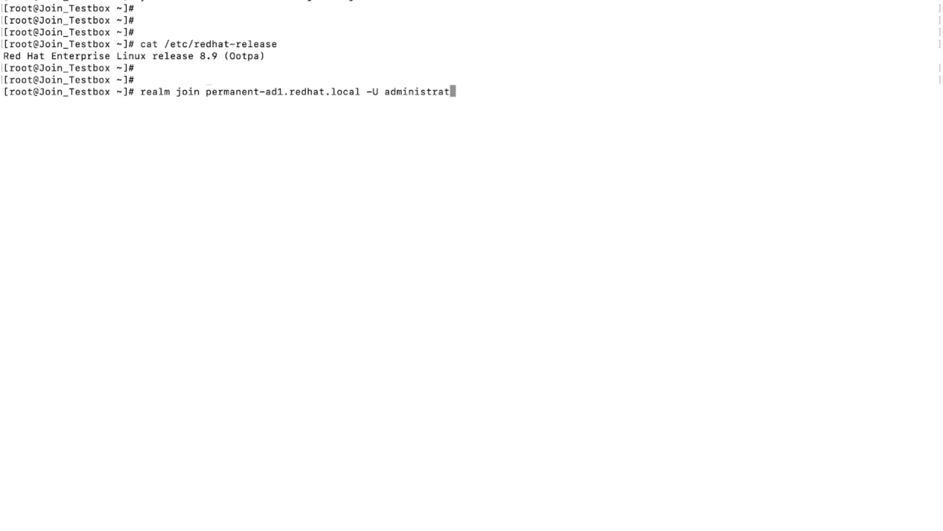
text(or --)
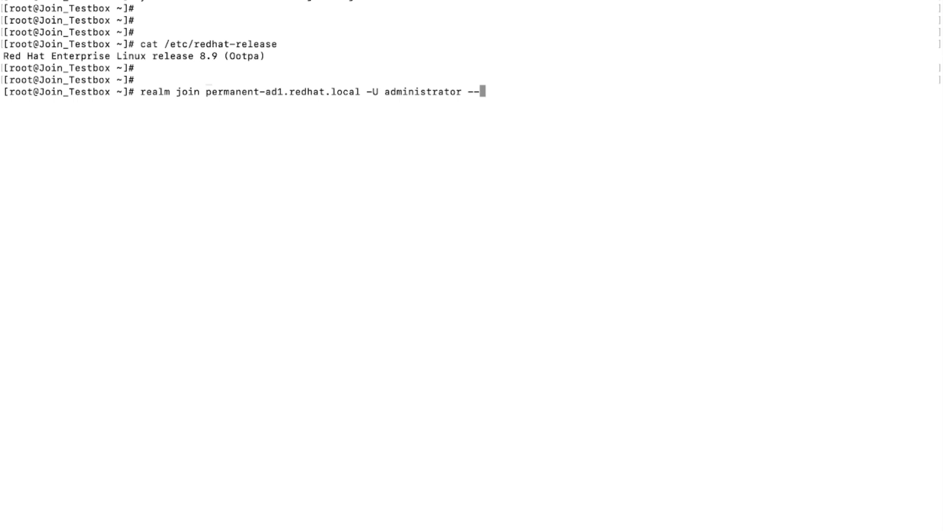
text(memb)
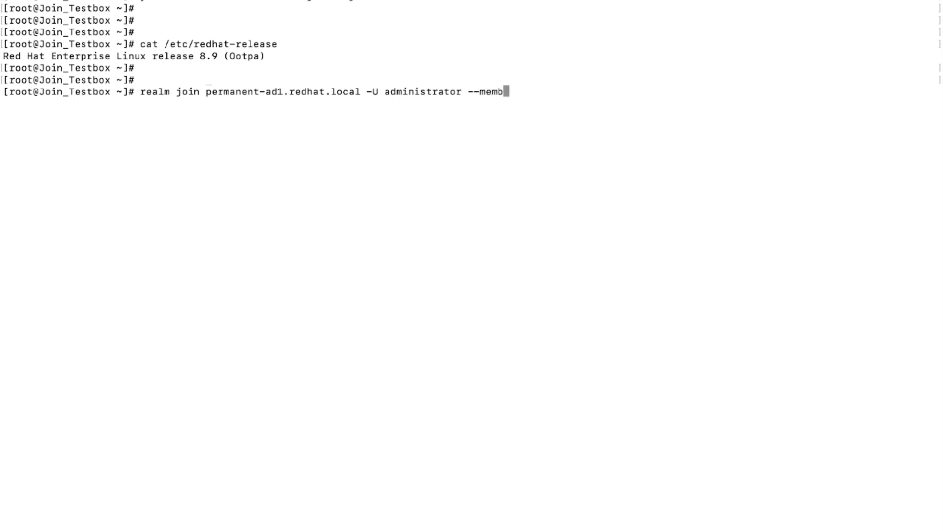
text(ership)
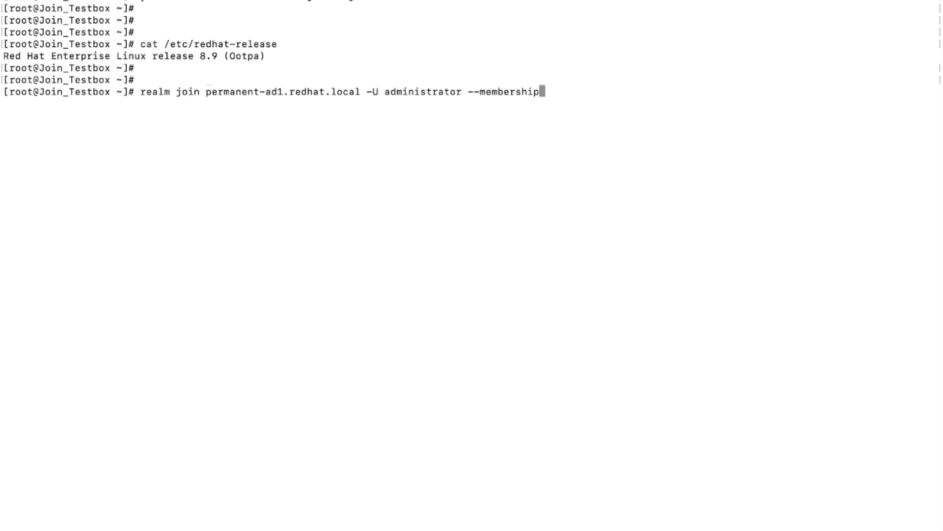
text(-so)
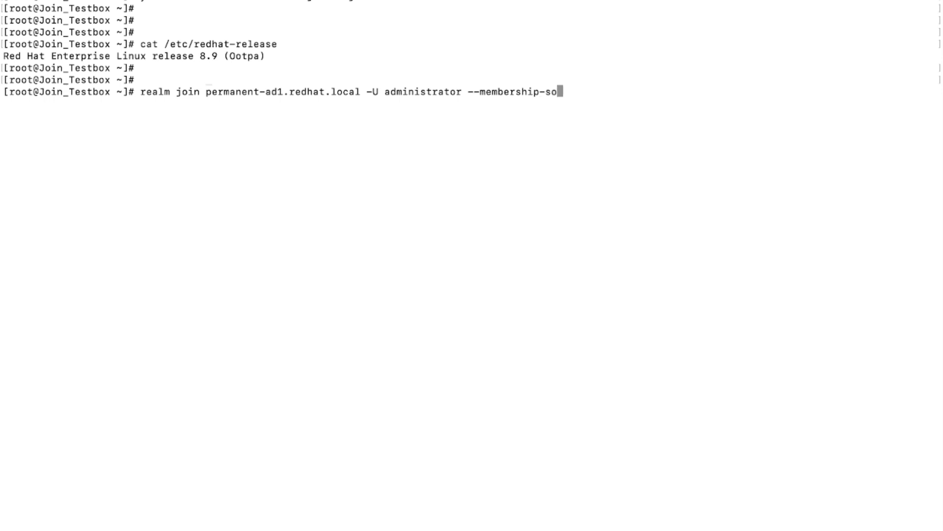
text(ftware=adcli)
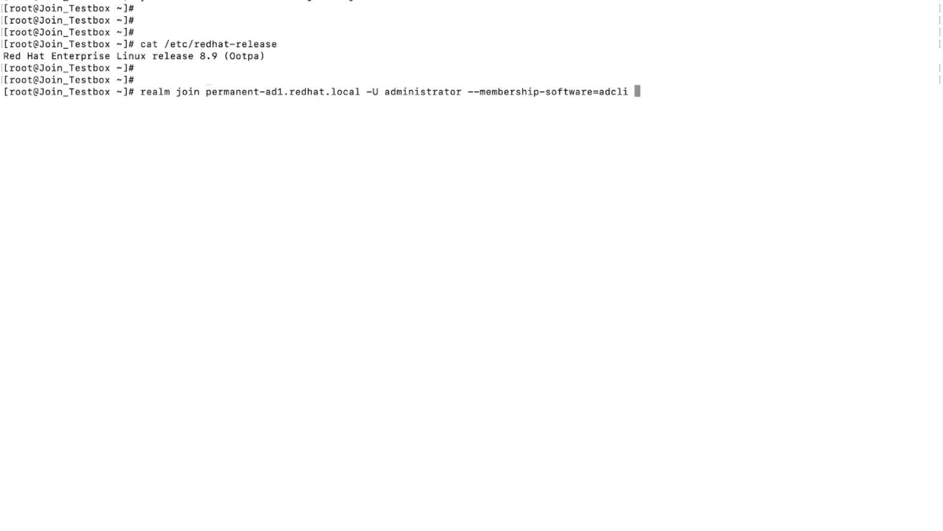
text(-vvv)
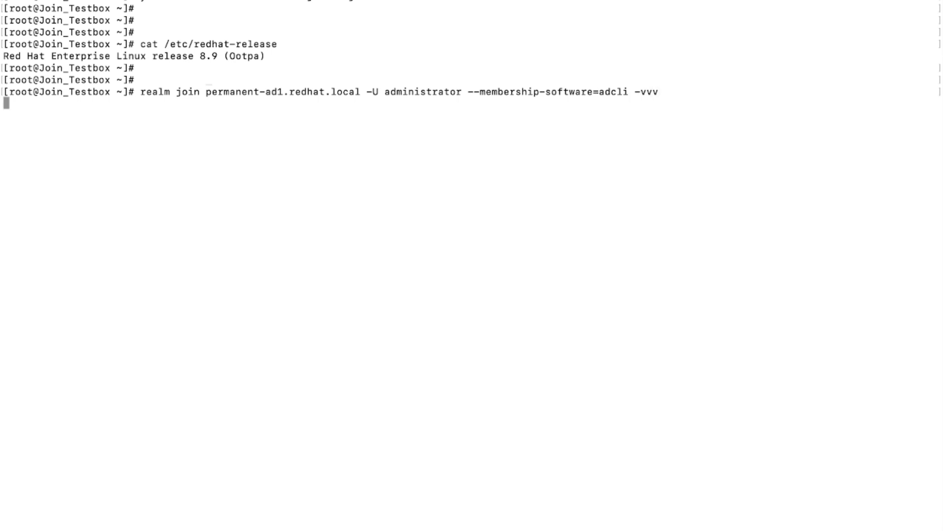
Step: Run the join with the administrator password, then check membership with realm list
key(Return)
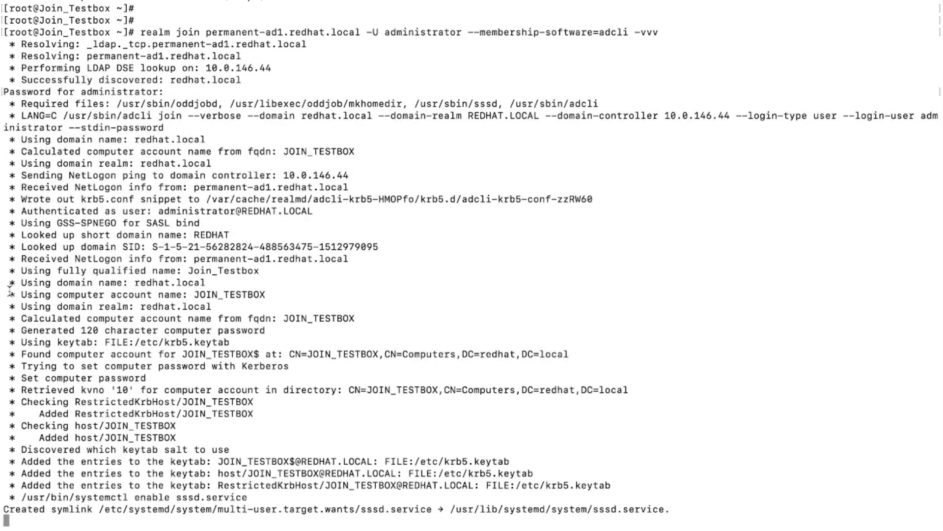
scroll(down, 3)
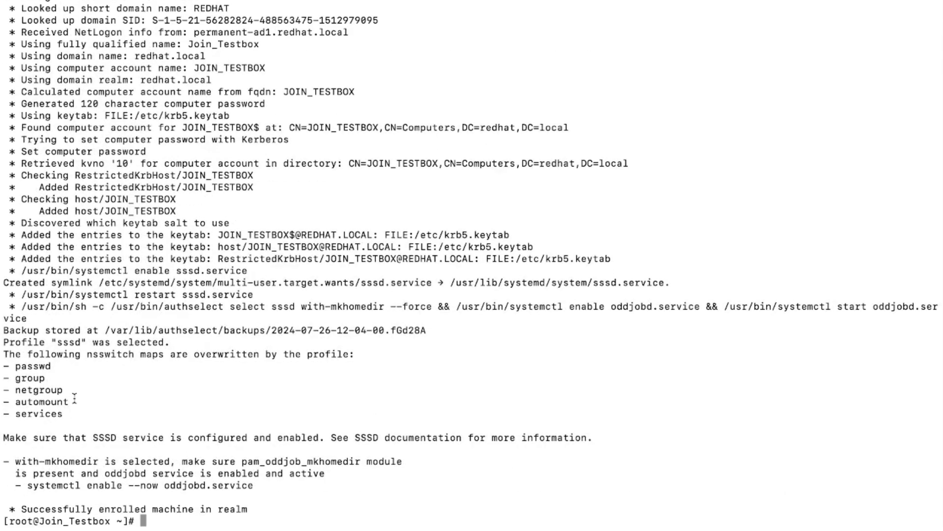
mouse_move(78, 513)
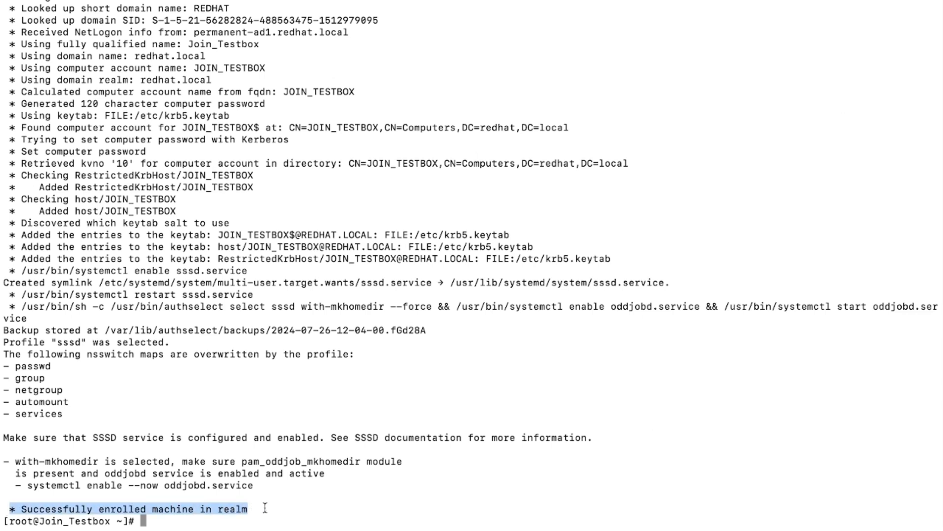
text(realm list)
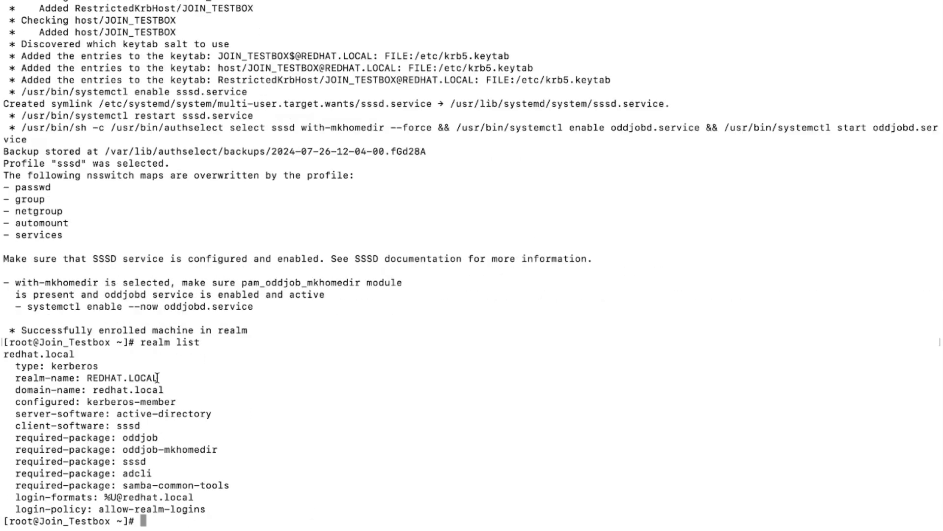
Step: Highlight the realm name lines, then print /etc/sssd/sssd.conf
drag(6, 355, 156, 378)
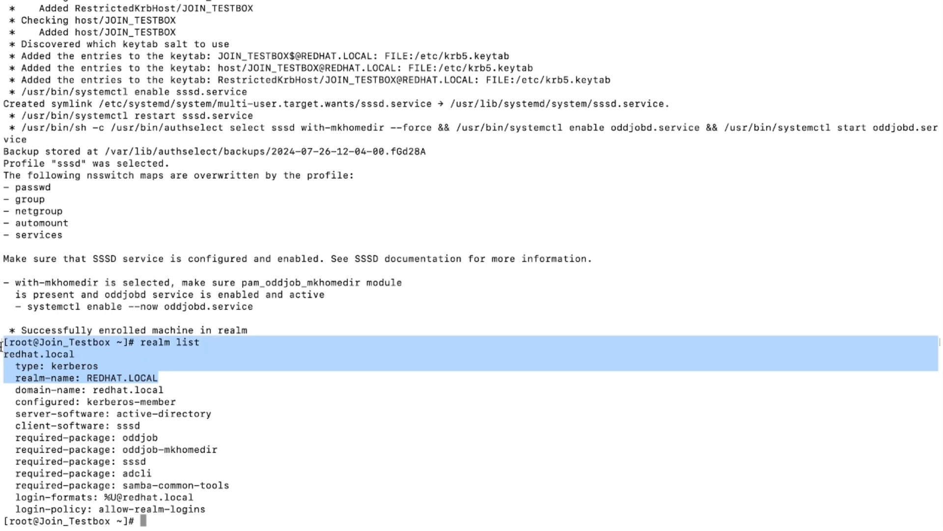
mouse_move(349, 468)
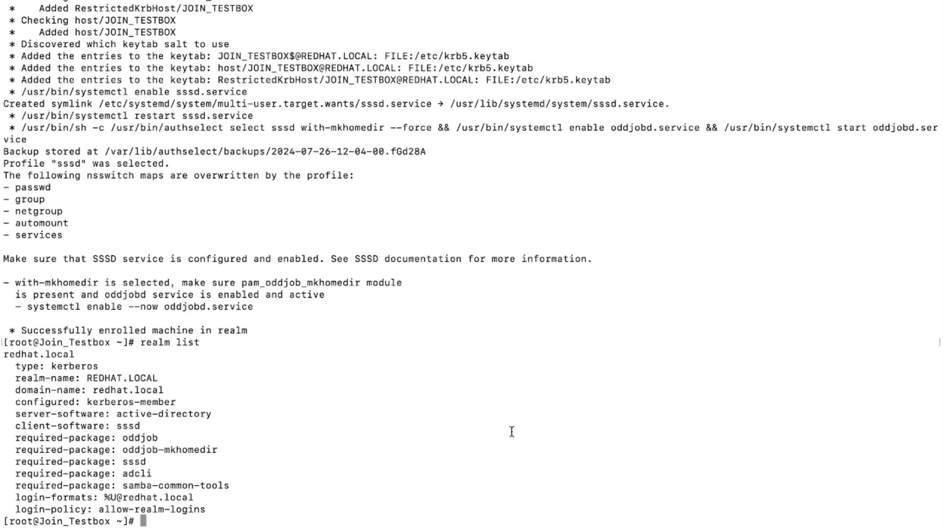
text(cat /etc/)
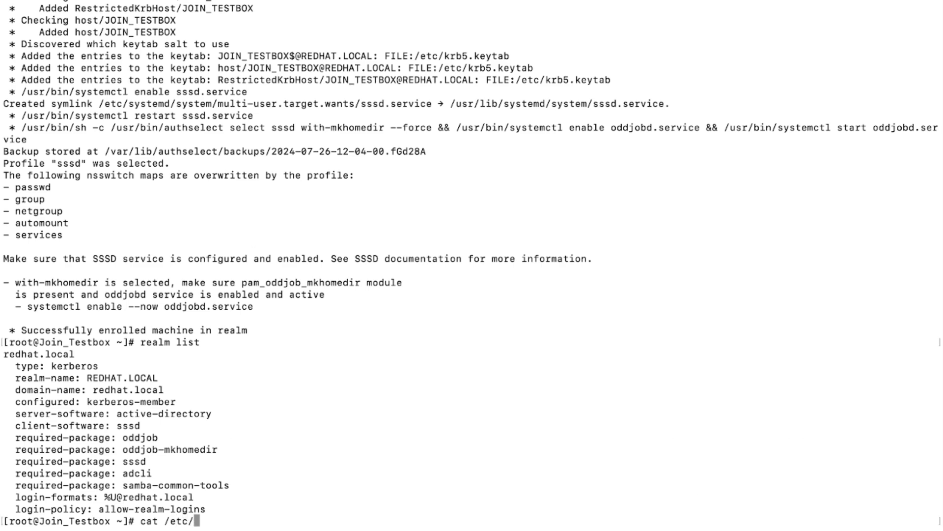
text(sssd/sssd.conf)
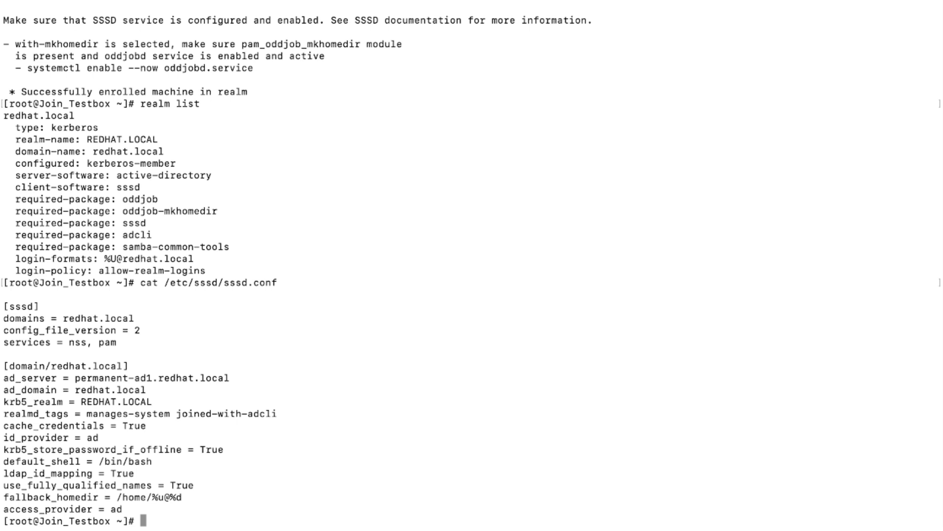
Step: Restart sssd with systemctl and verify systemctl status sssd shows active (running)
text(syste)
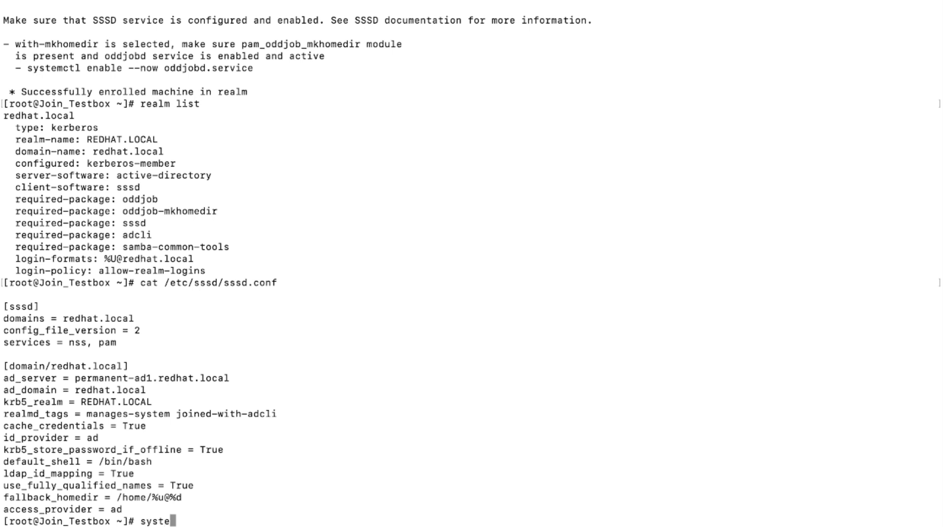
text(ctl restart sssd)
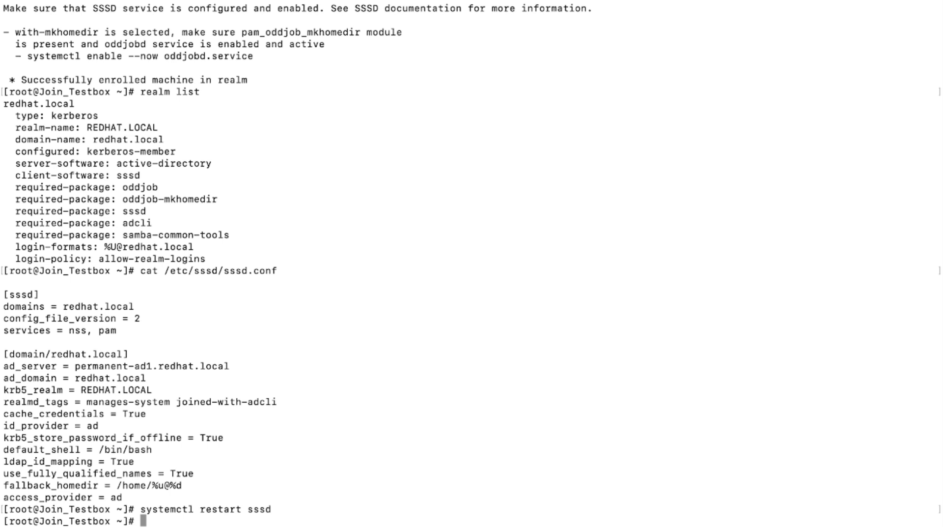
text(systemctl)
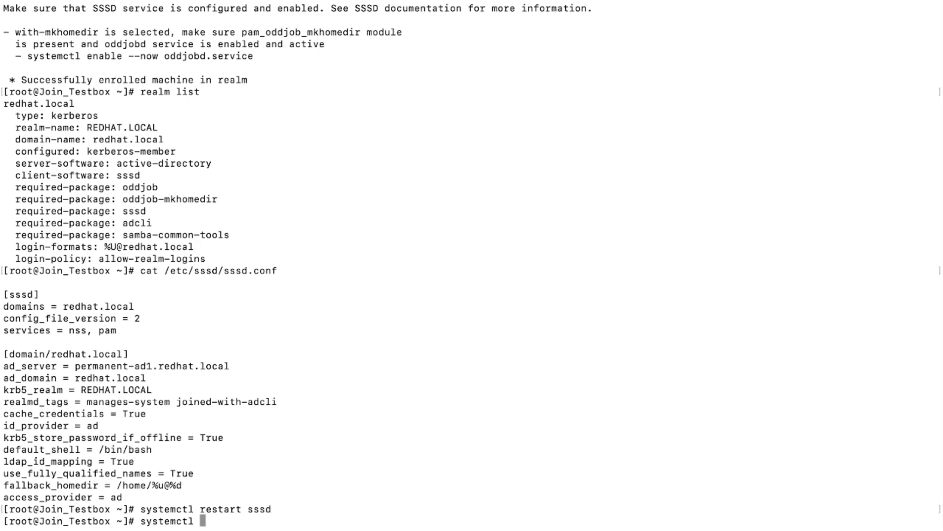
text(status sssd)
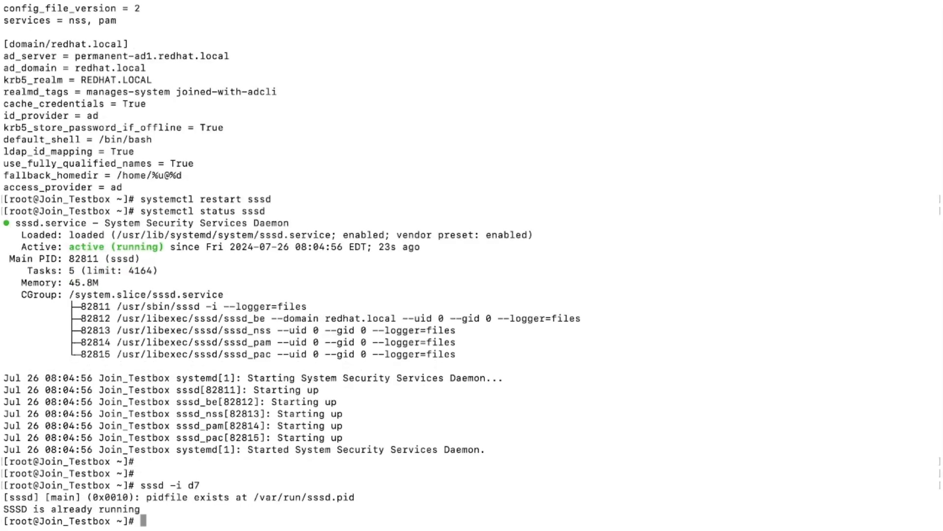
Step: Run id administrator, which reports no such user
text(i)
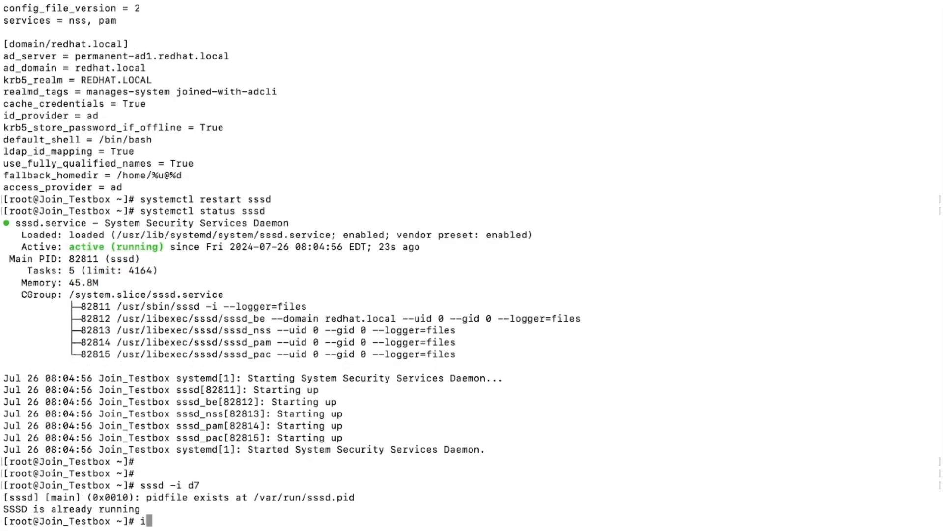
text(d)
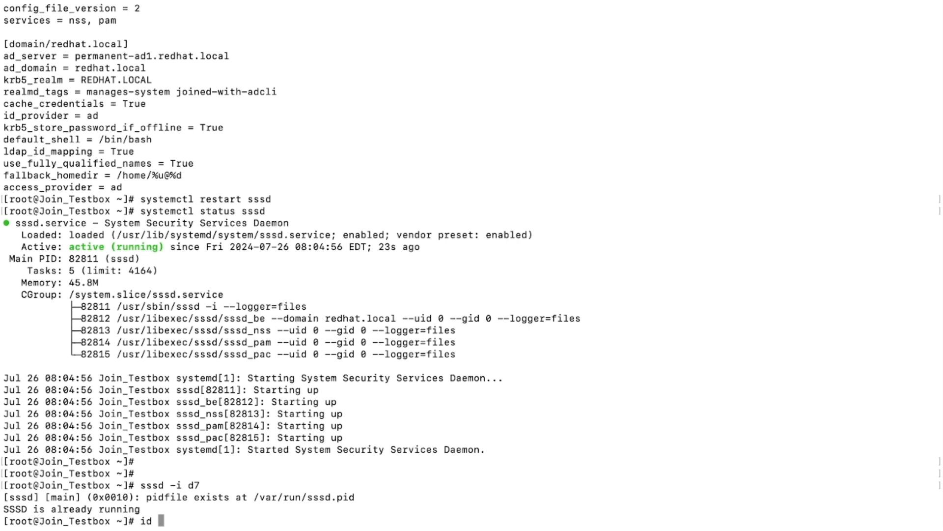
text(adminis)
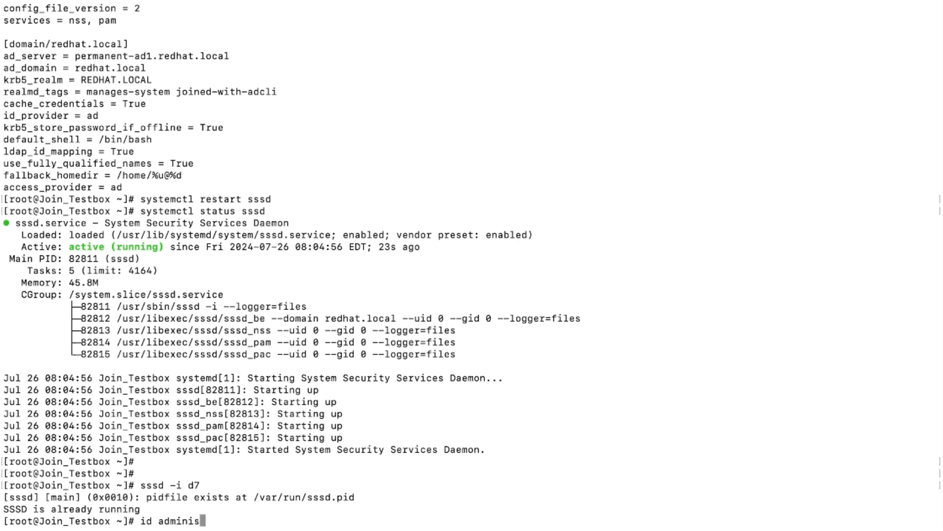
text(trator)
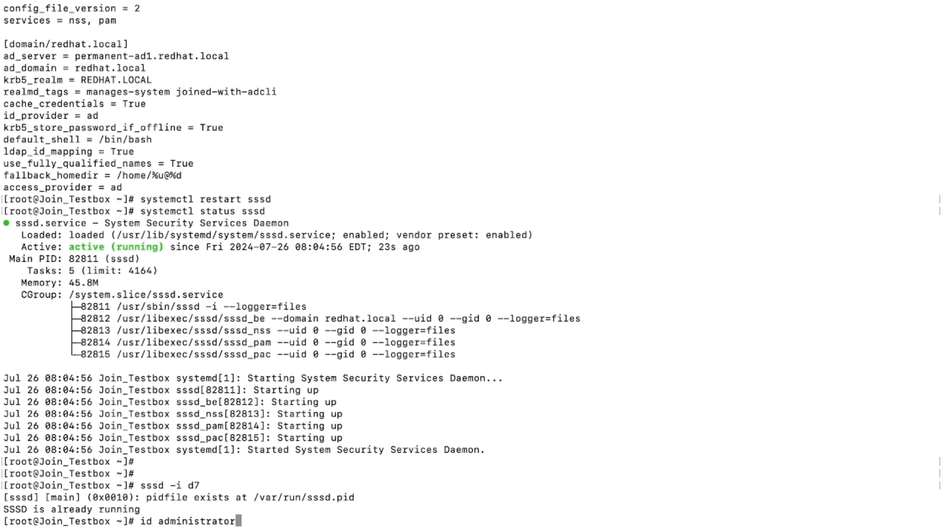
key(Return)
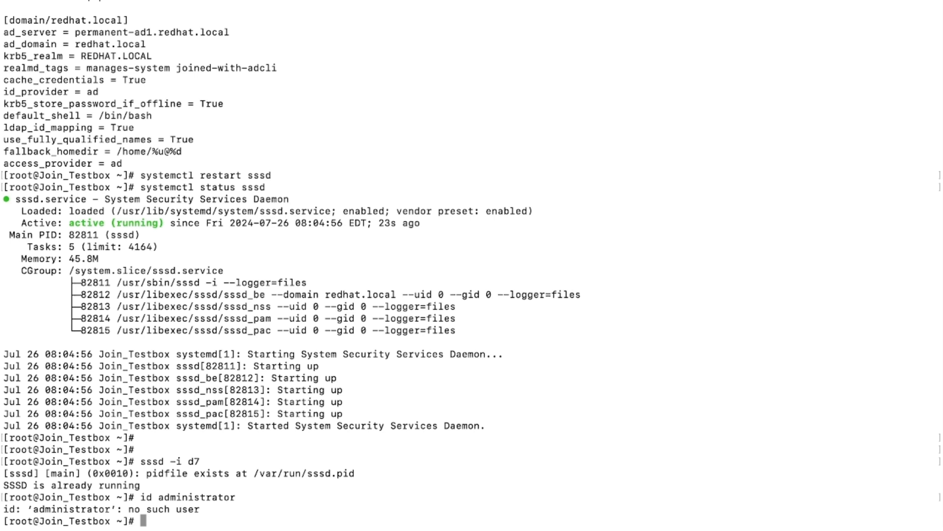
text(id administrator)
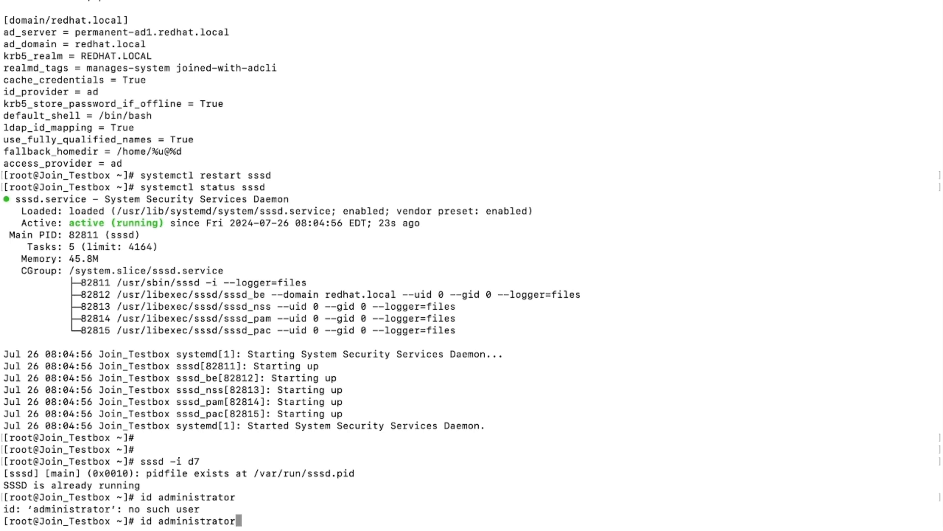
text(@)
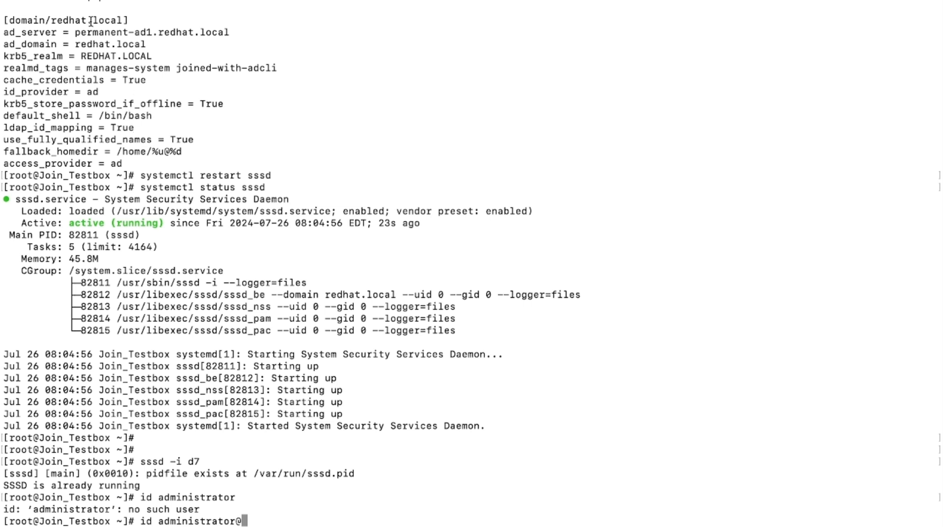
double_click(69, 17)
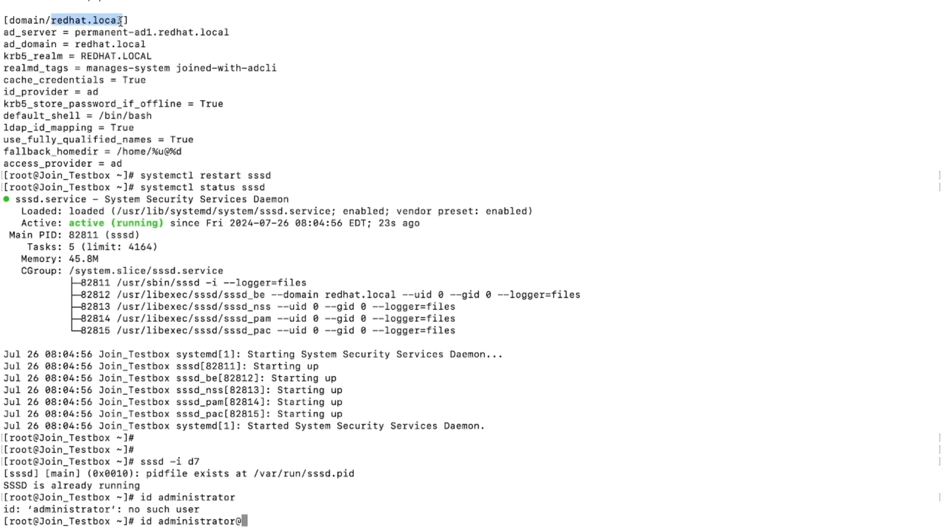
right_click(106, 19)
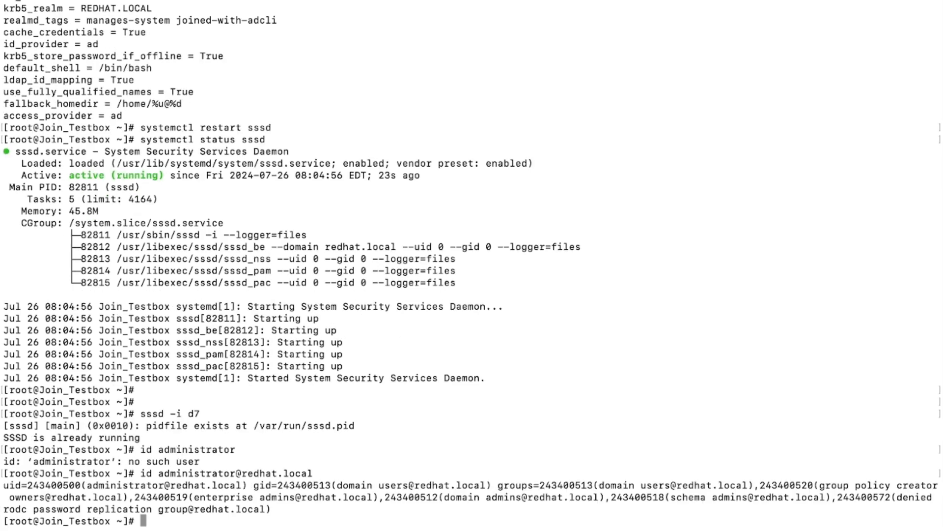
text(get)
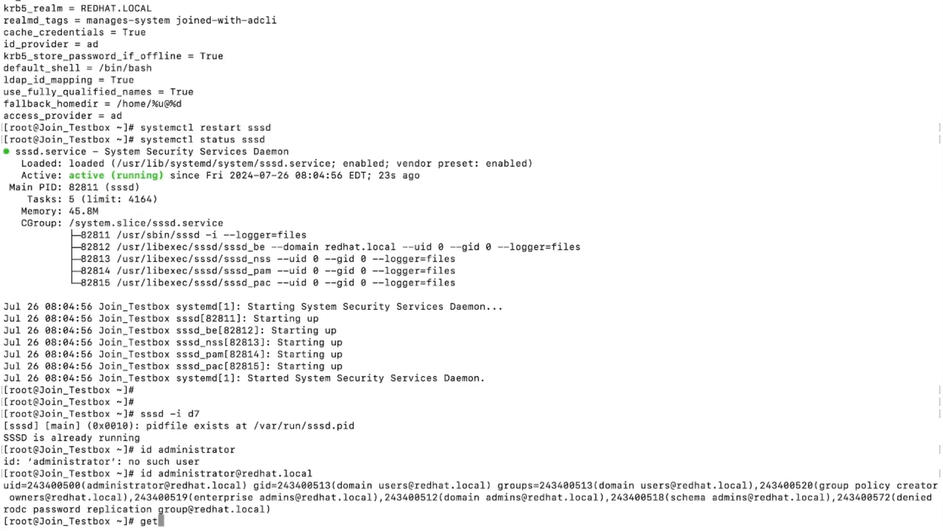
text(ent passwd)
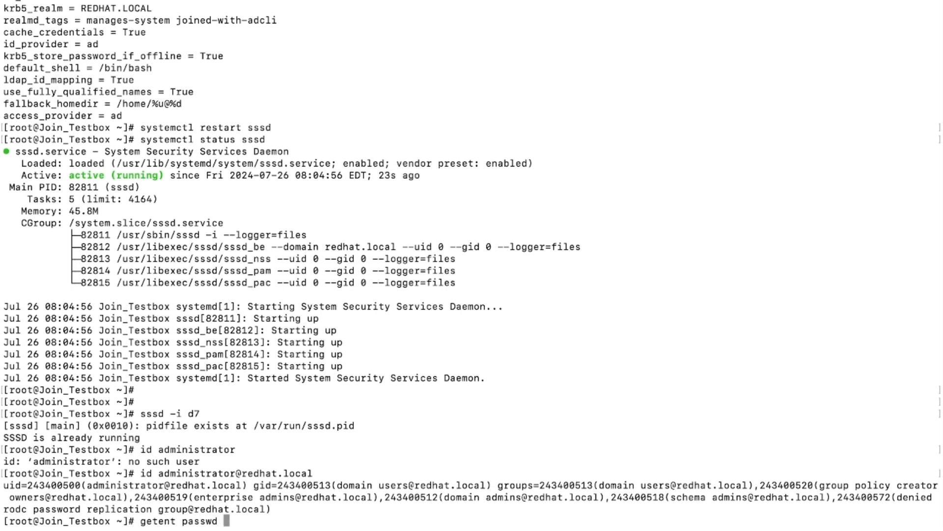
text(-s sss)
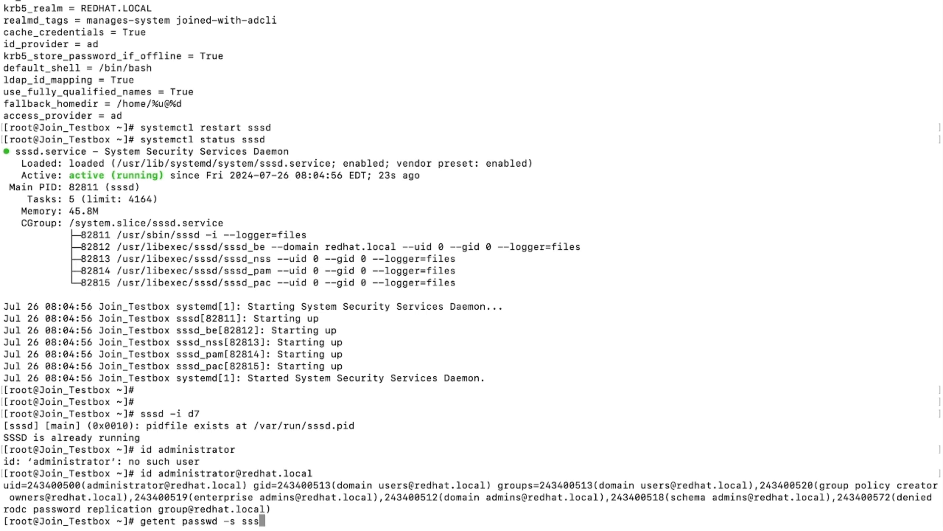
key(BackSpace)
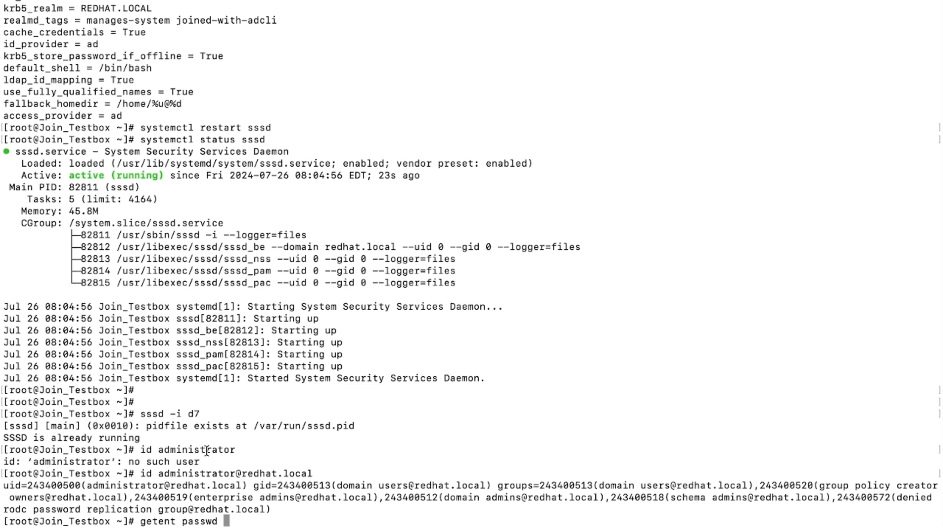
double_click(206, 483)
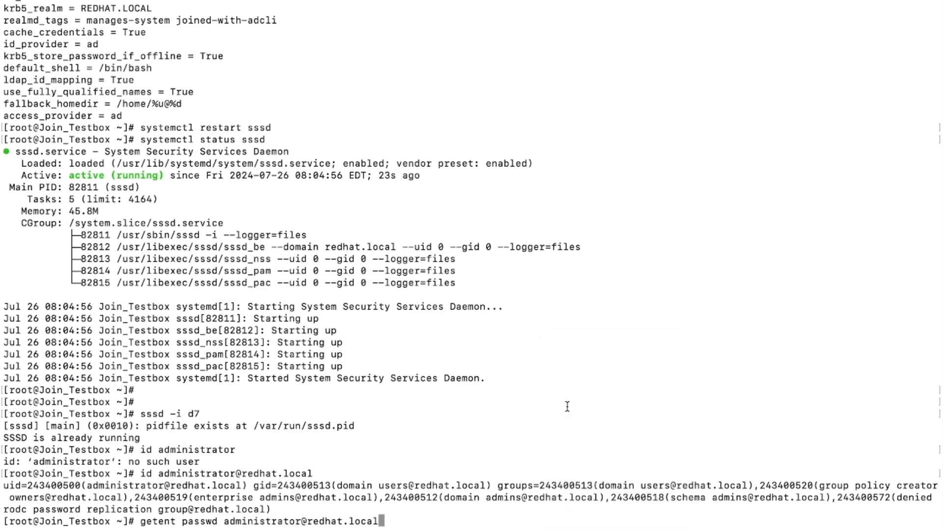
key(Return)
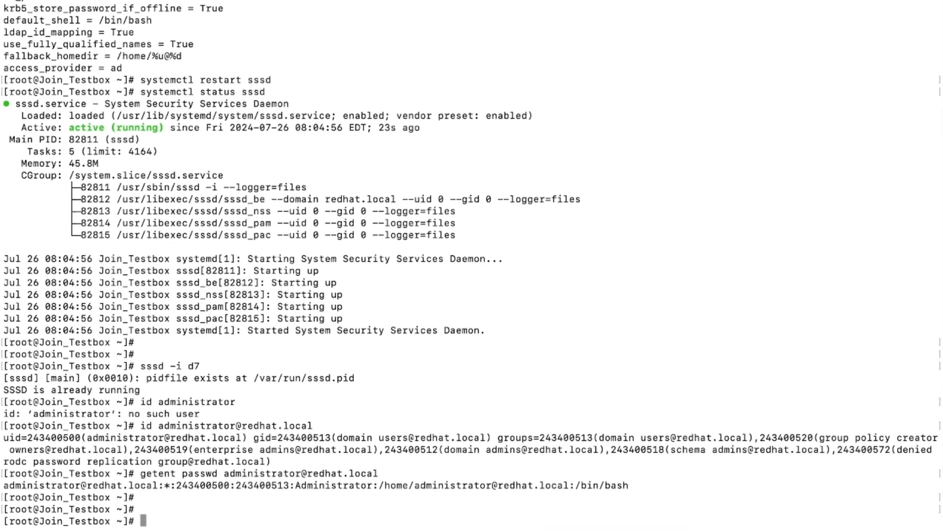
text(ssh)
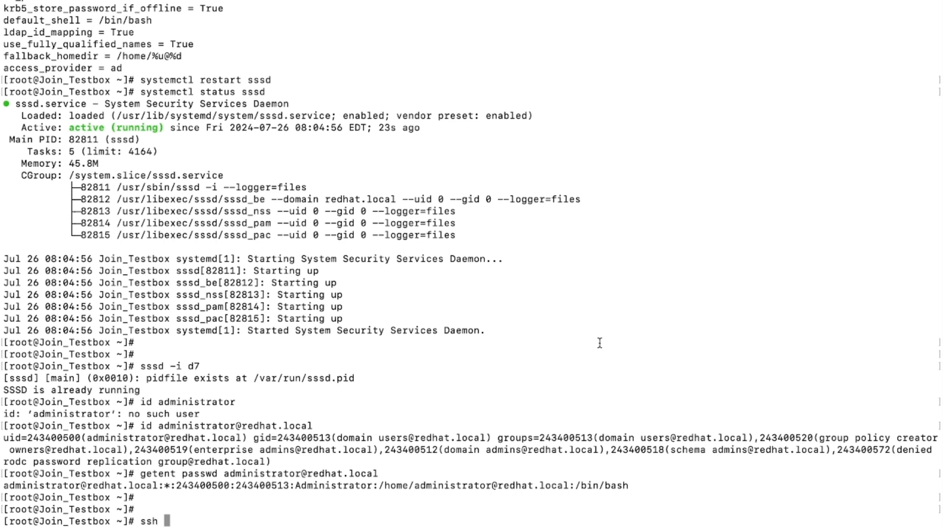
text(administrator@redhat.local)
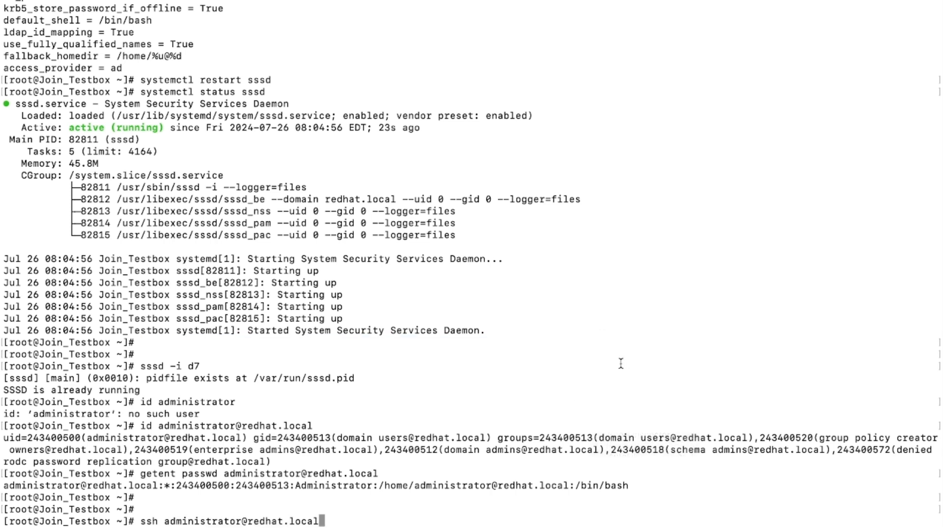
text(@localhost)
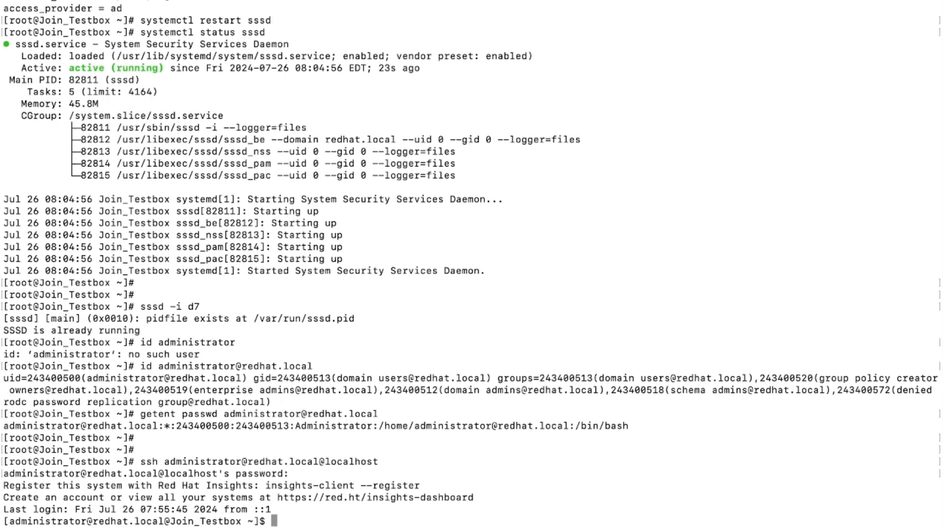
text(wh)
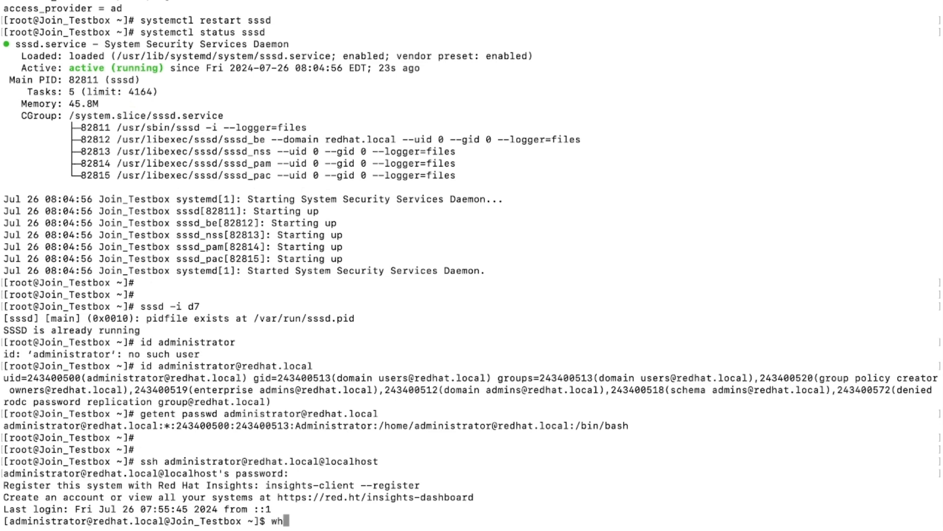
key(Return)
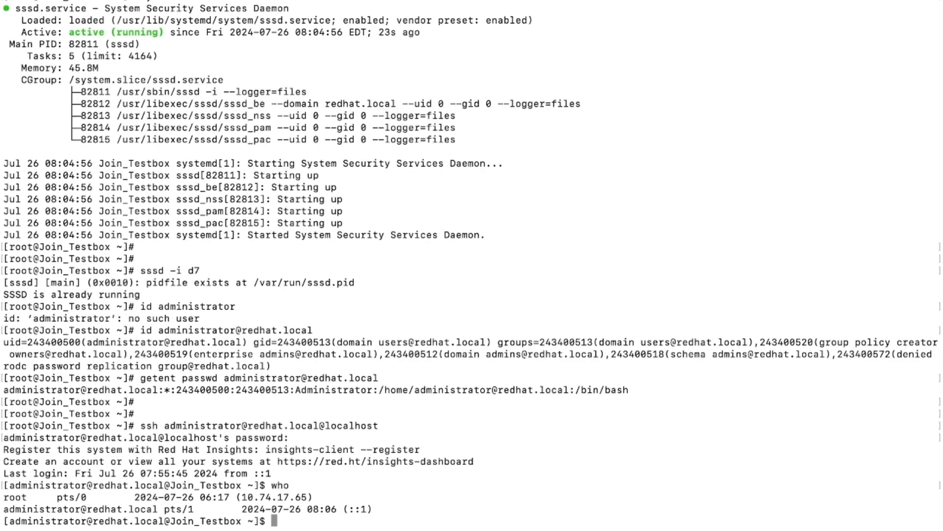
text(exi)
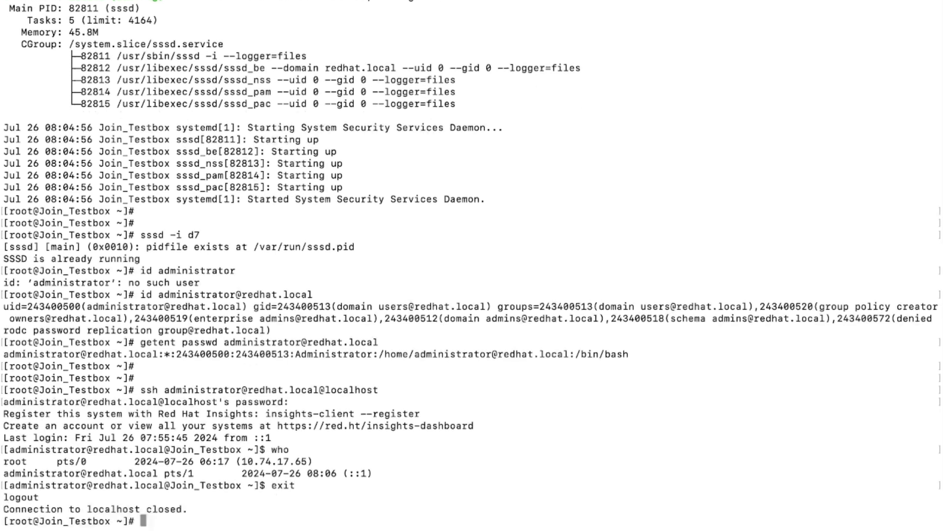
text(tail)
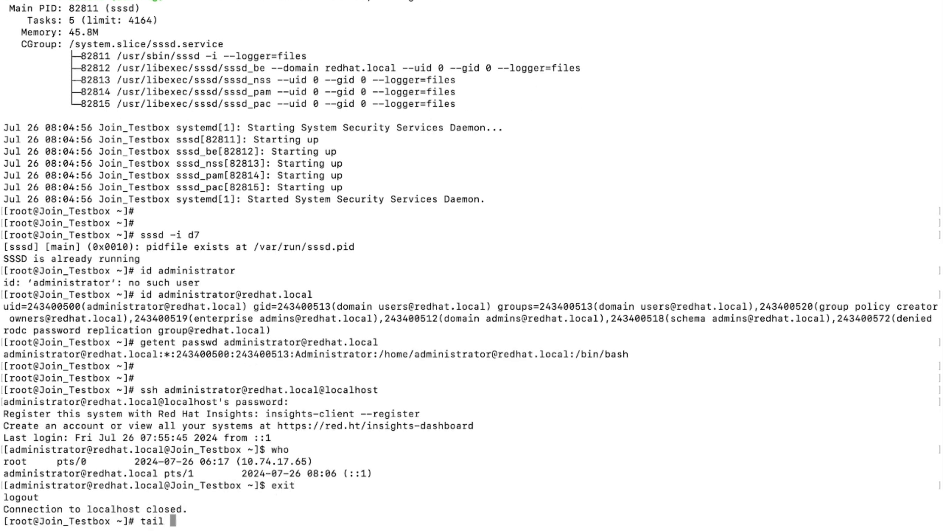
text(-f /var)
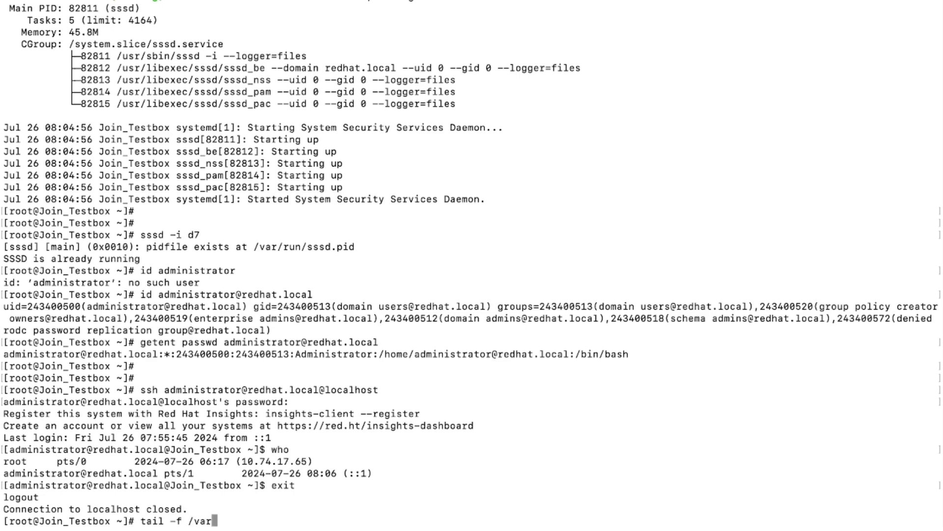
text(/log/secure)
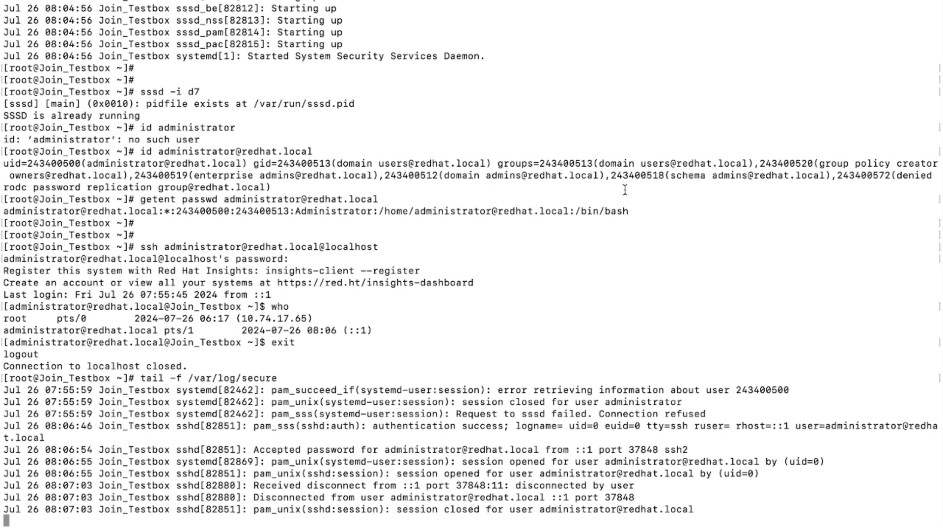
mouse_move(350, 440)
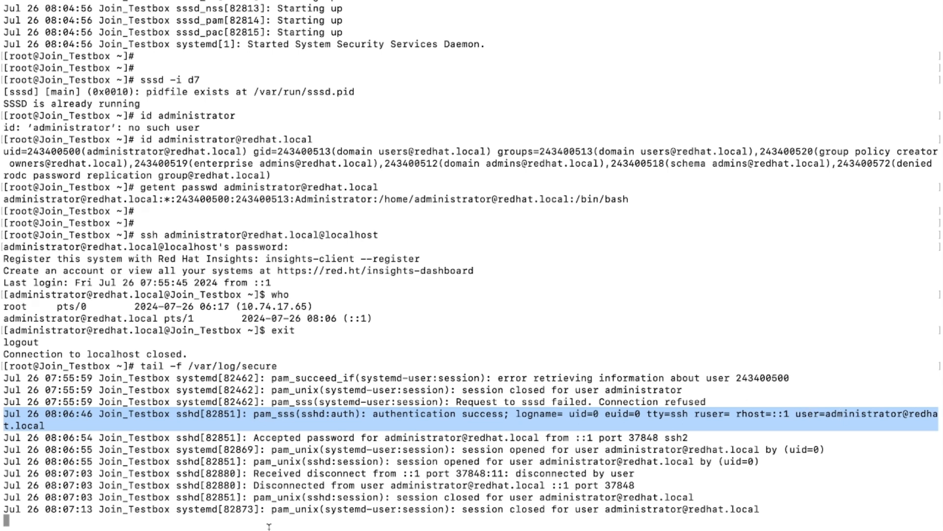
key(ctrl+c)
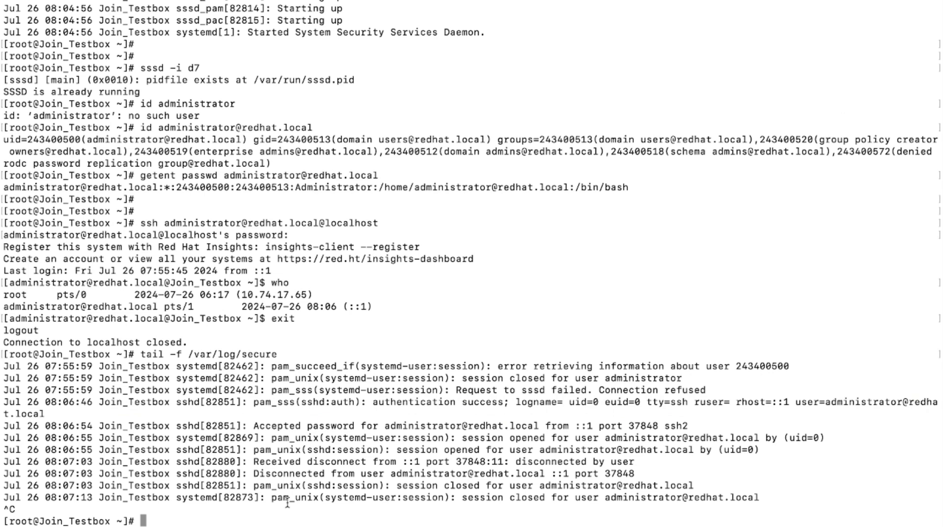
mouse_move(910, 399)
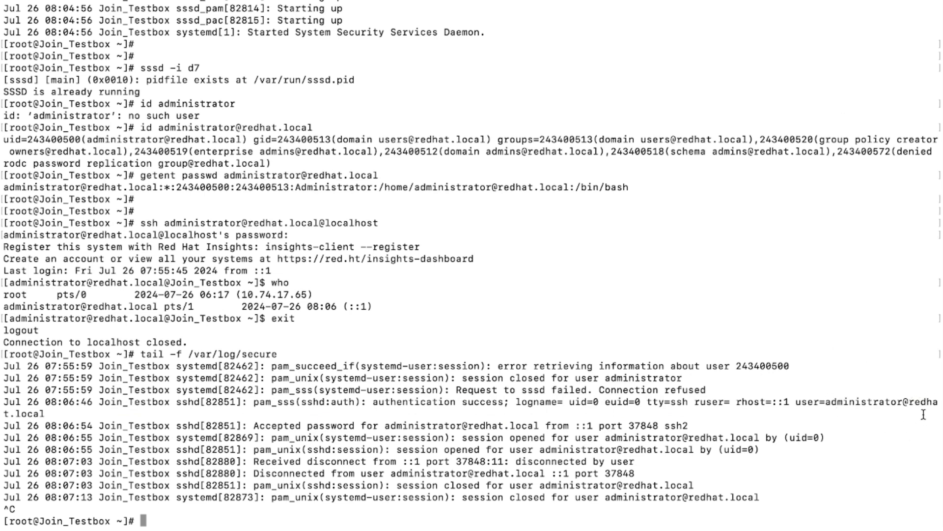
Step: Edit /etc/sssd/sssd.conf in vi, then restart sssd with systemctl
text(vi)
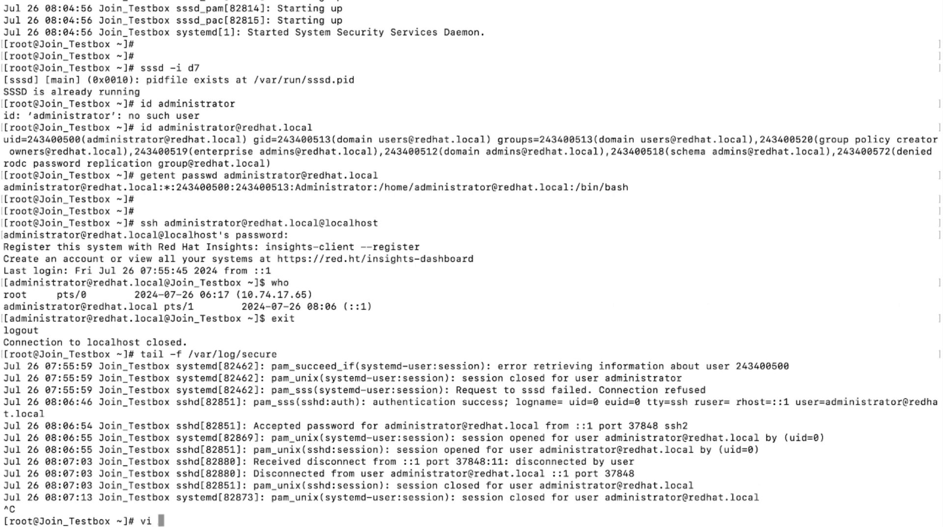
text(/etc/sssd/sssd.conf)
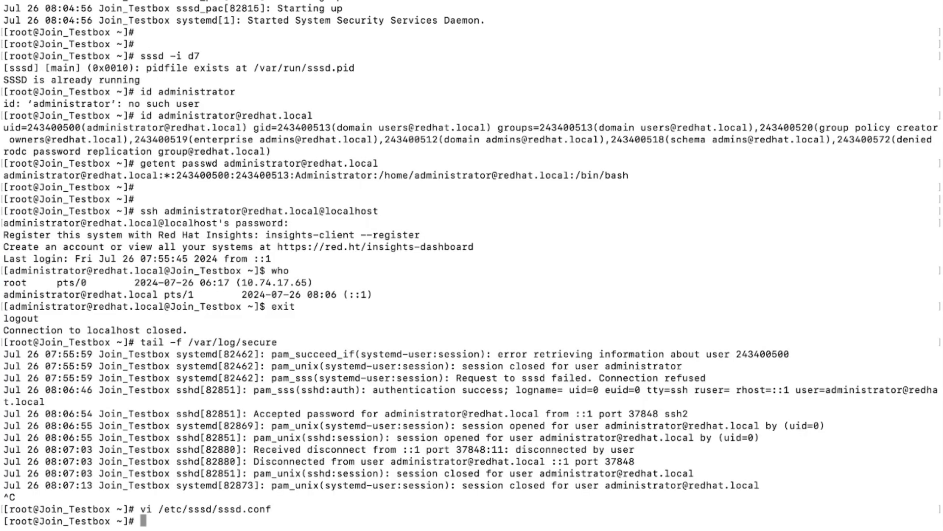
text(syste)
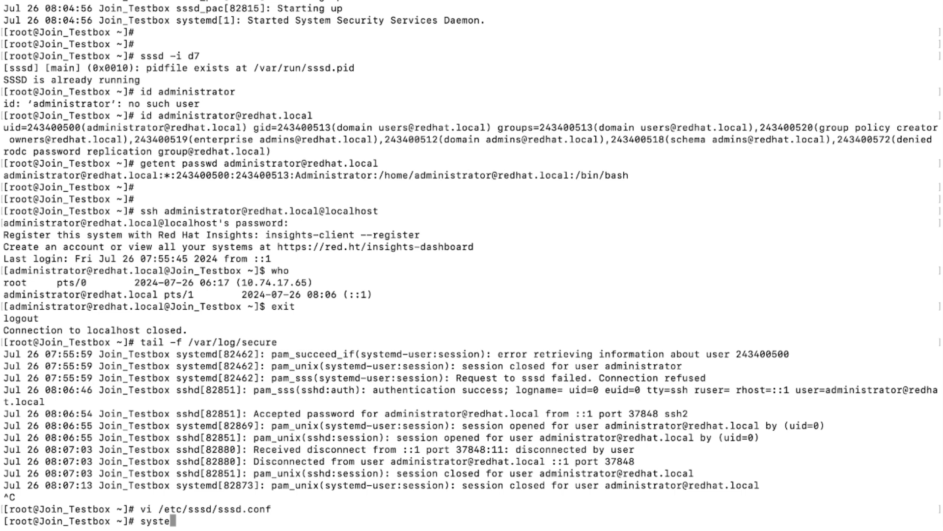
text(mctl)
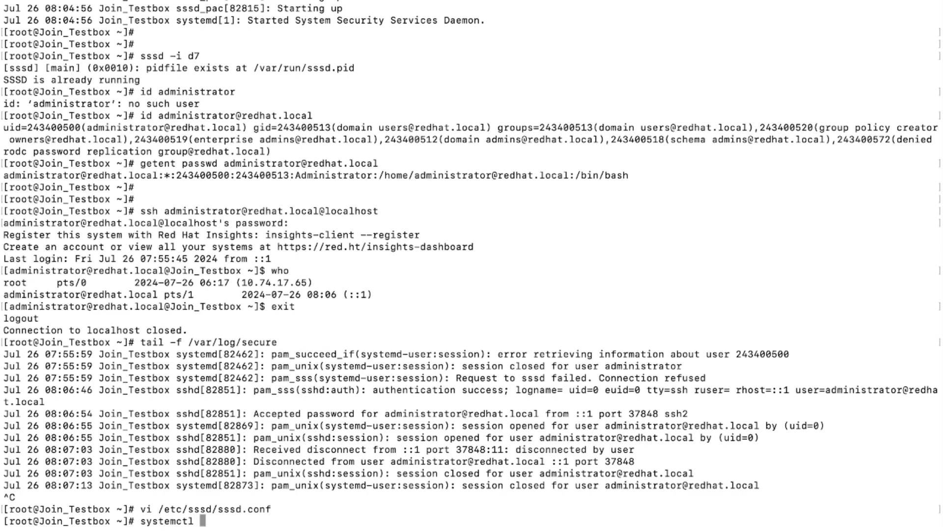
text(restart sssd)
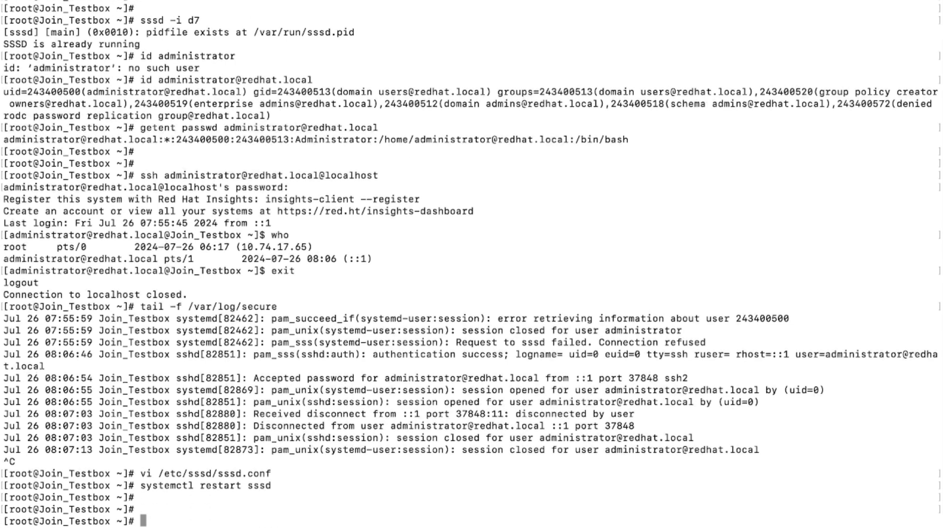
Step: Run 'id administrator' to confirm uid 243400500 and short-named AD groups
text(id)
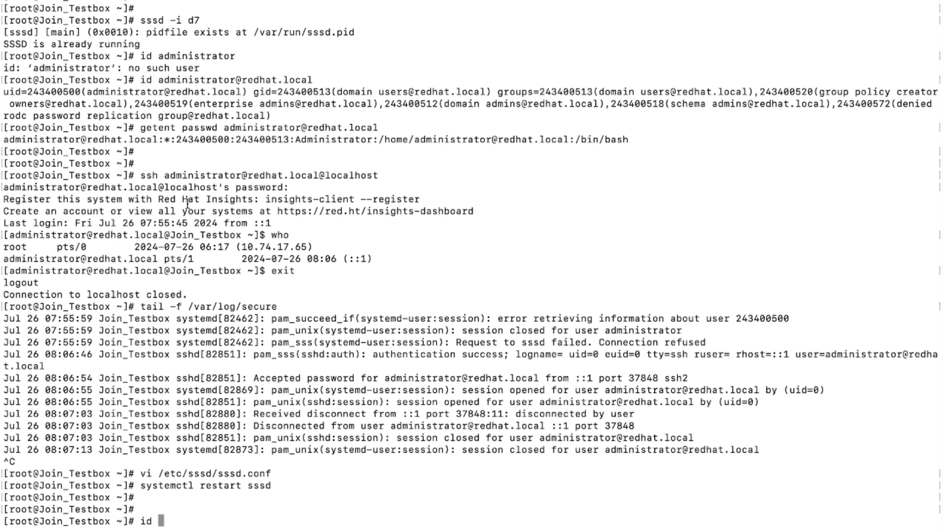
right_click(197, 175)
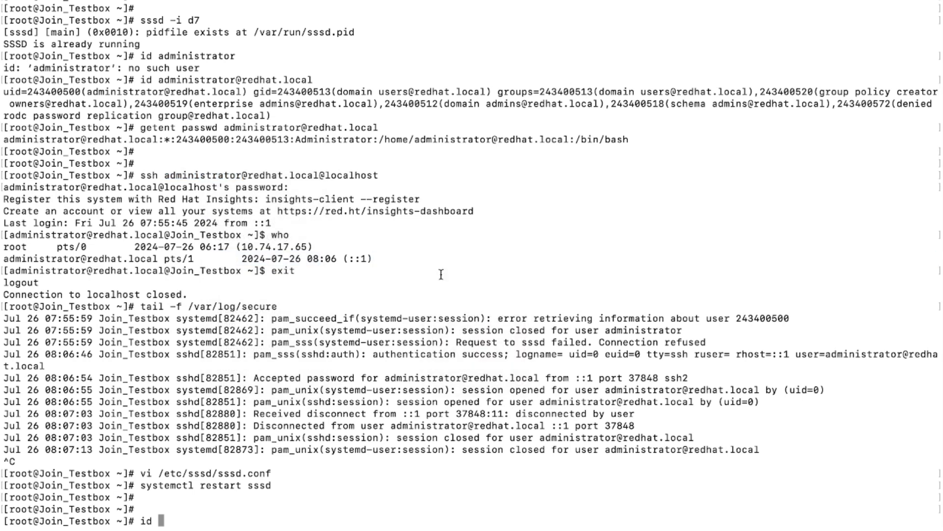
text(administrator)
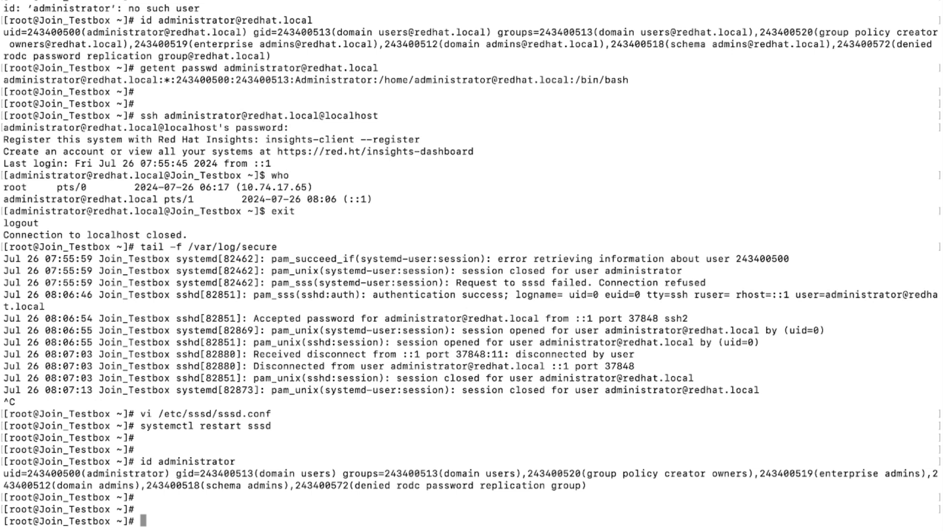
mouse_move(441, 275)
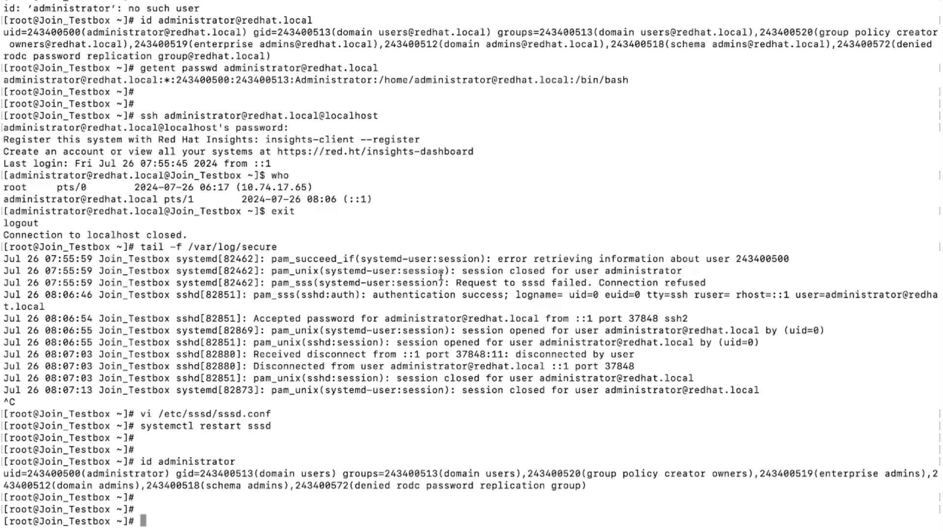